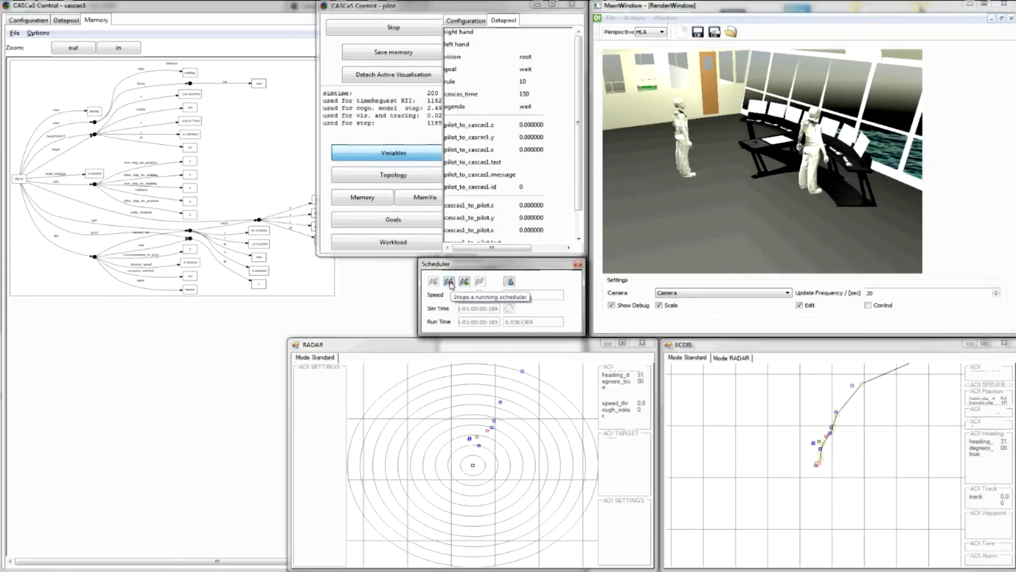
Start the embedded YouTube Chart Table video on the Qualtrics chart table survey page.
click(448, 281)
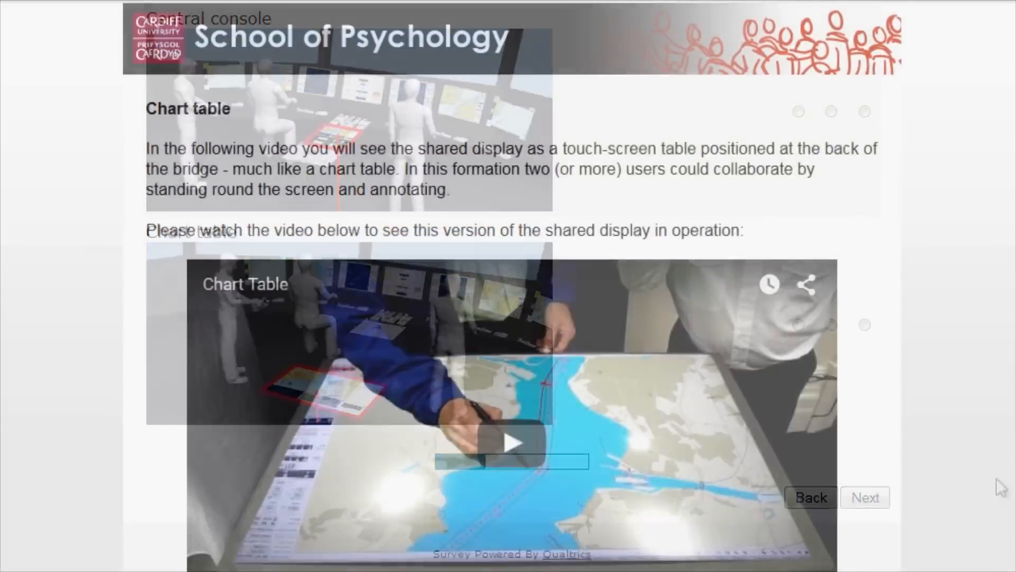
click(513, 442)
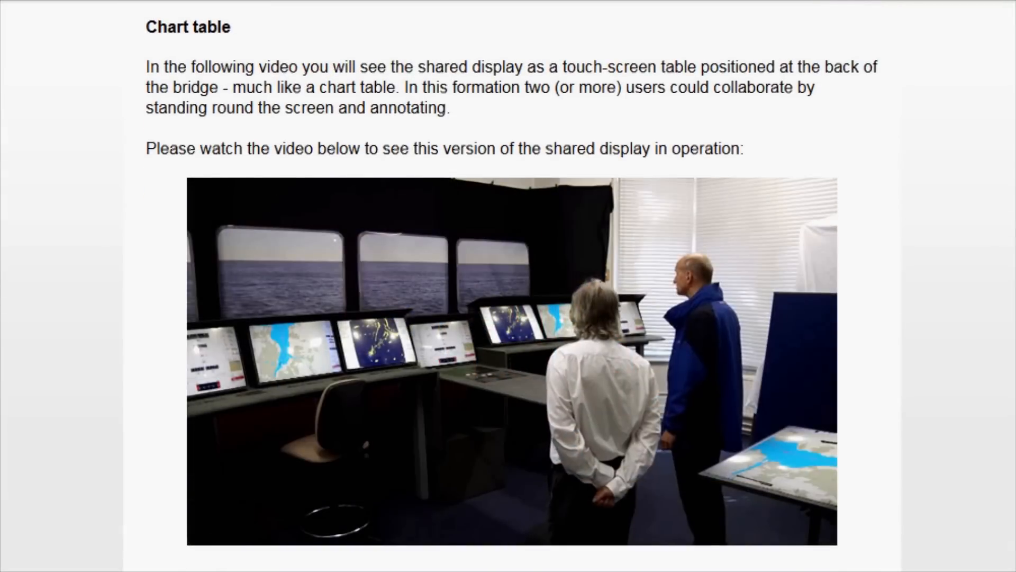
click(511, 362)
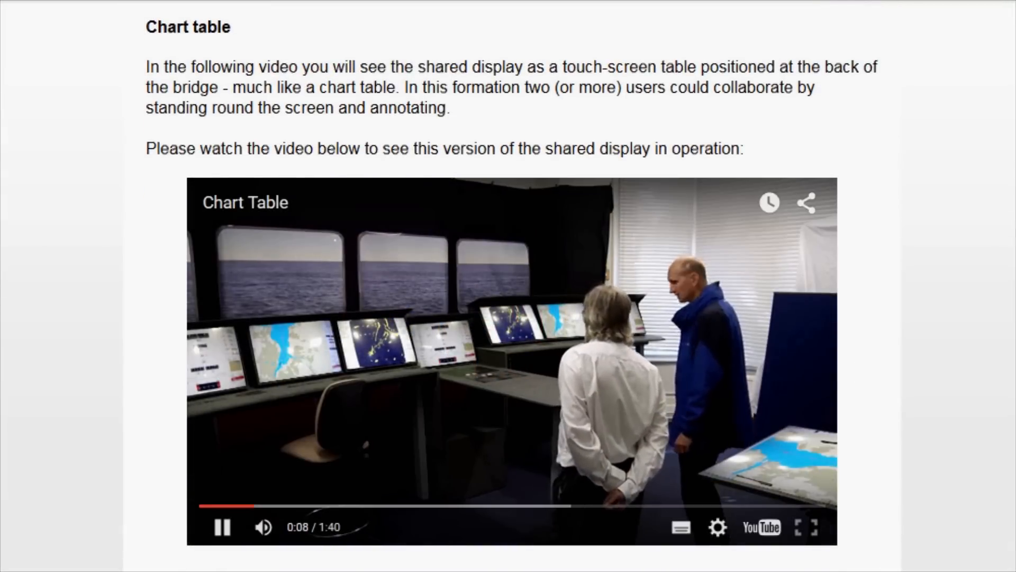
click(809, 527)
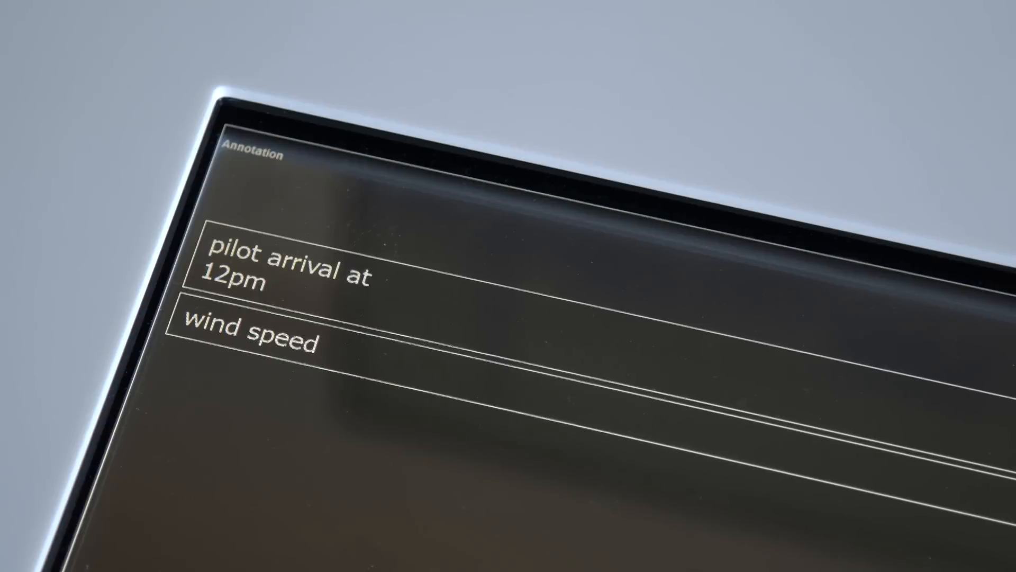
Fill the wind speed annotation with '12 knots' below the pilot arrival at 12pm note.
text(12 knots)
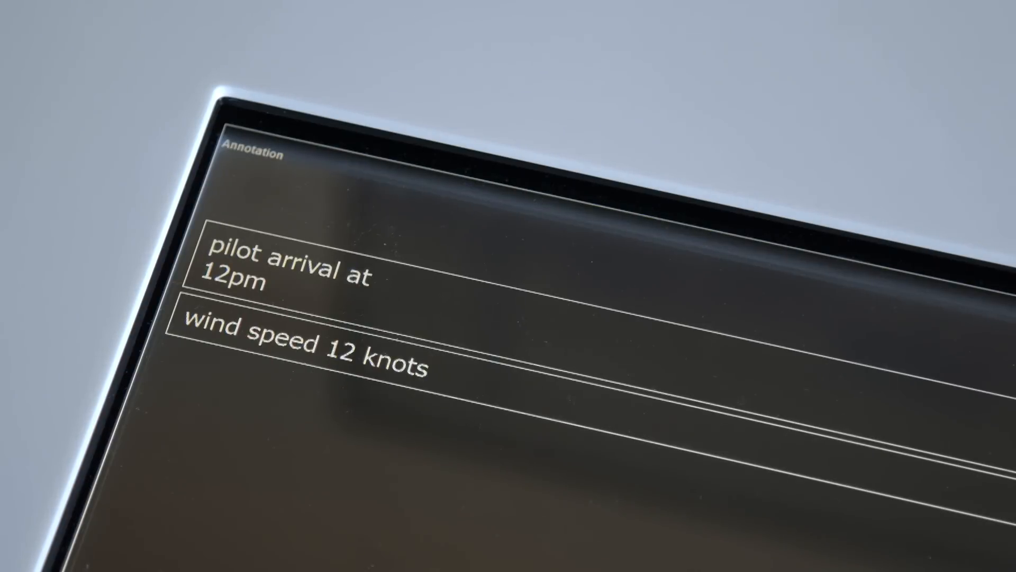